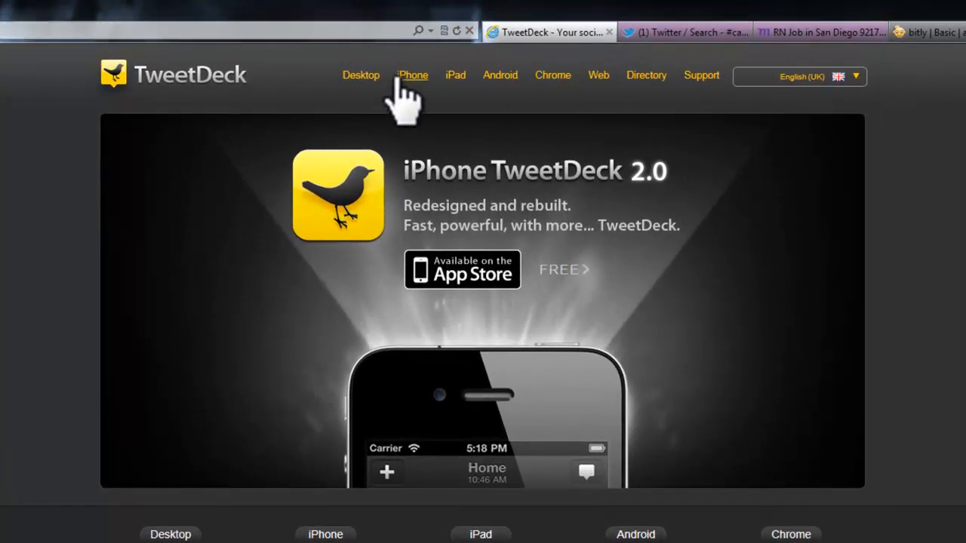
- Return to the TweetDeck site's Desktop page with its free download offer
left_click(361, 75)
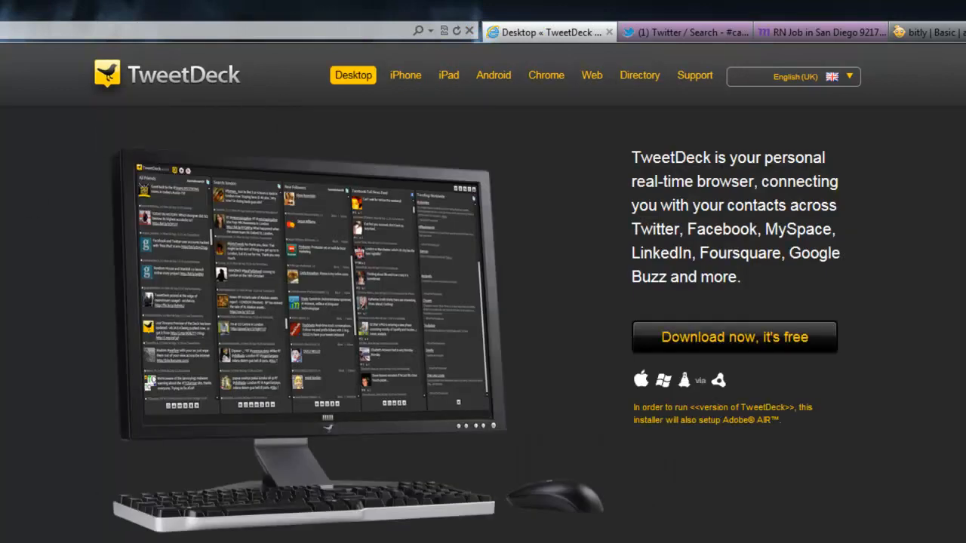
mouse_move(729, 392)
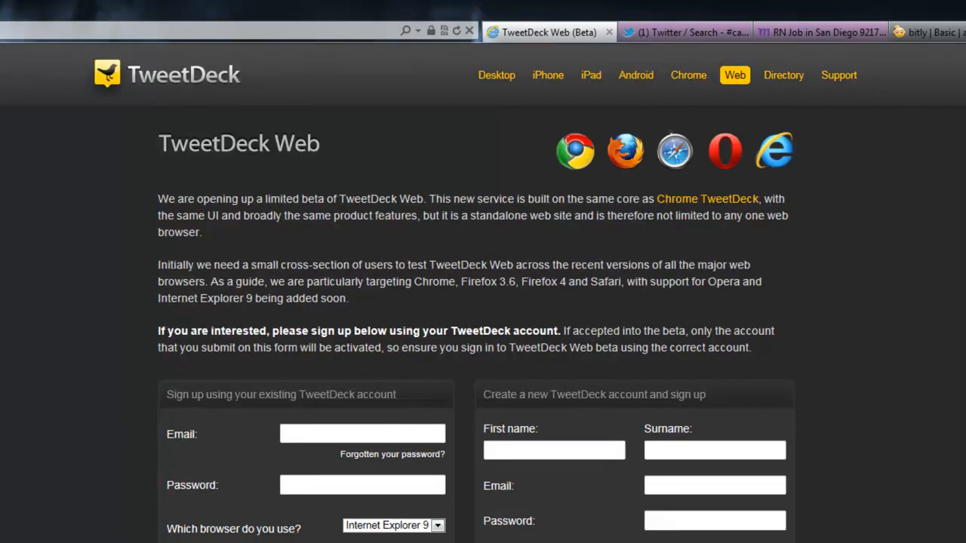
mouse_move(497, 75)
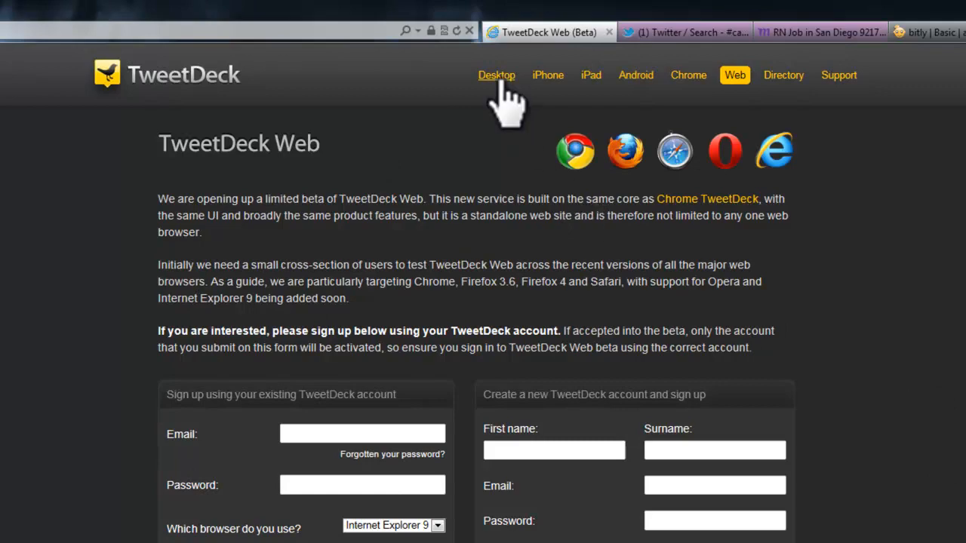
left_click(497, 75)
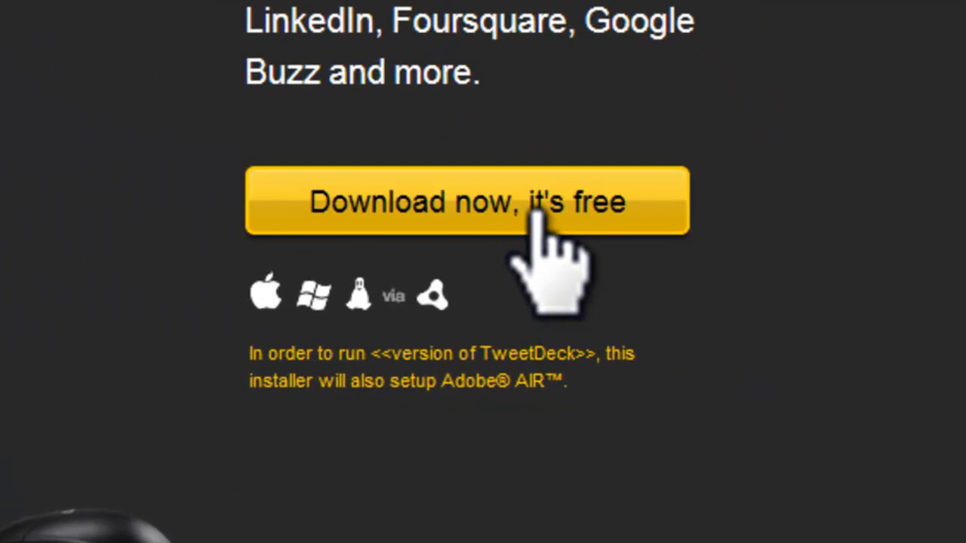
- Download the TweetDeck desktop app and agree to install Adobe AIR too
left_click(467, 201)
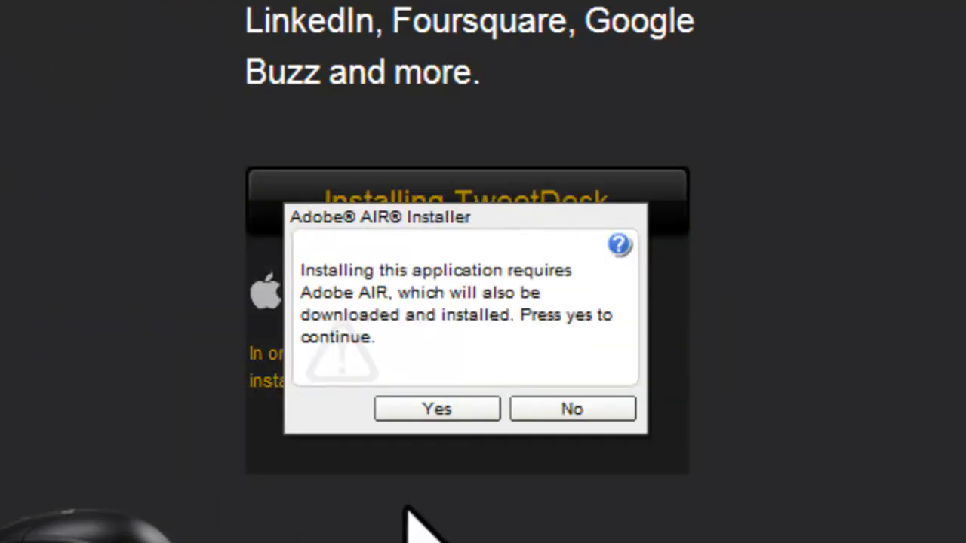
mouse_move(437, 415)
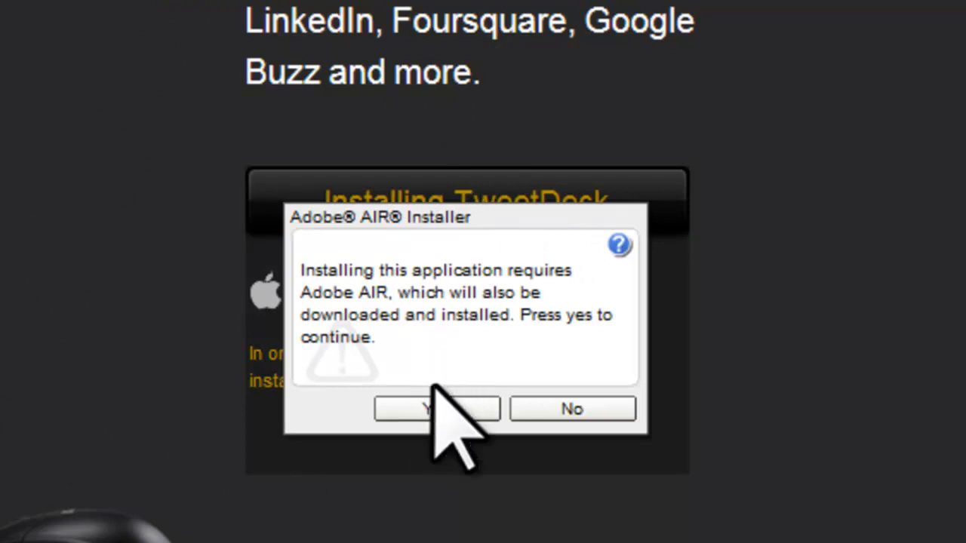
left_click(436, 409)
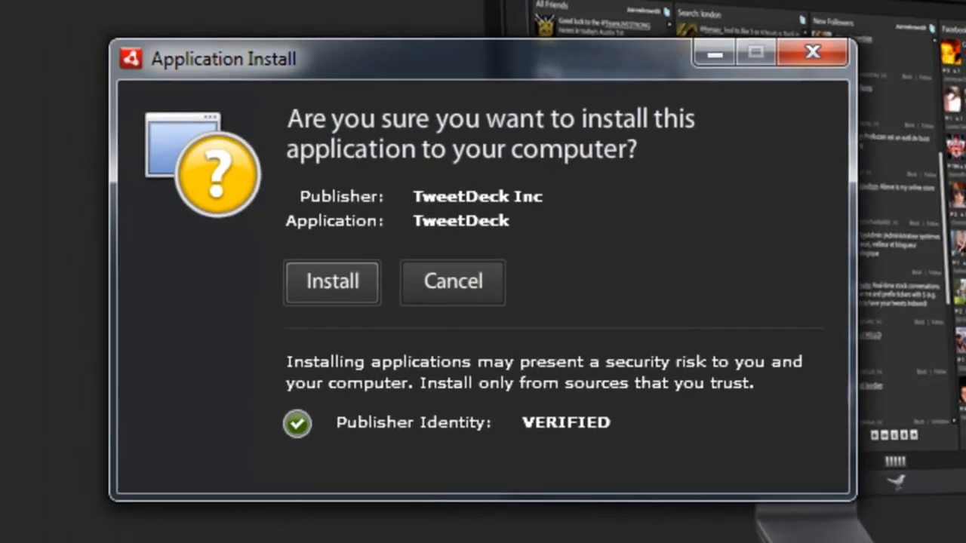
- Install TweetDeck with default preferences and accept the Adobe AIR license
left_click(332, 282)
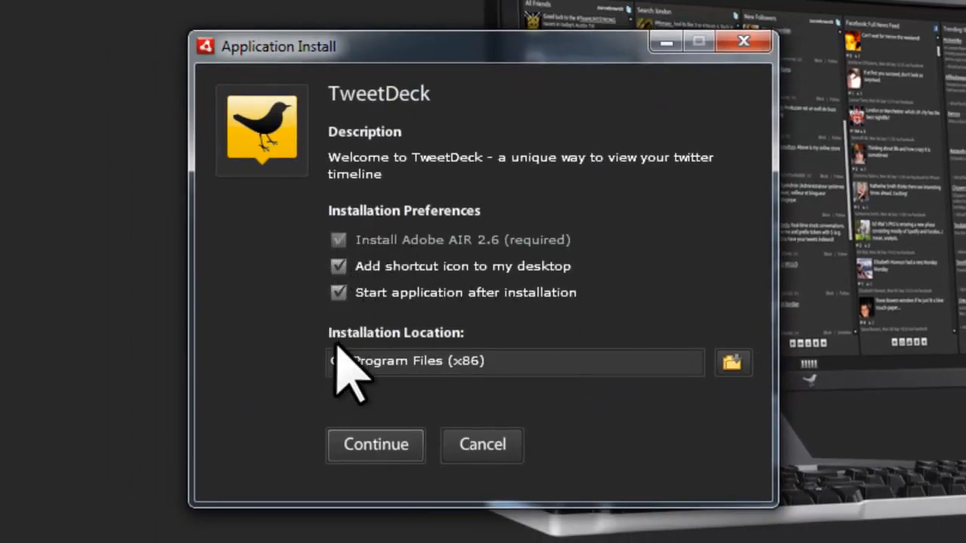
left_click(375, 444)
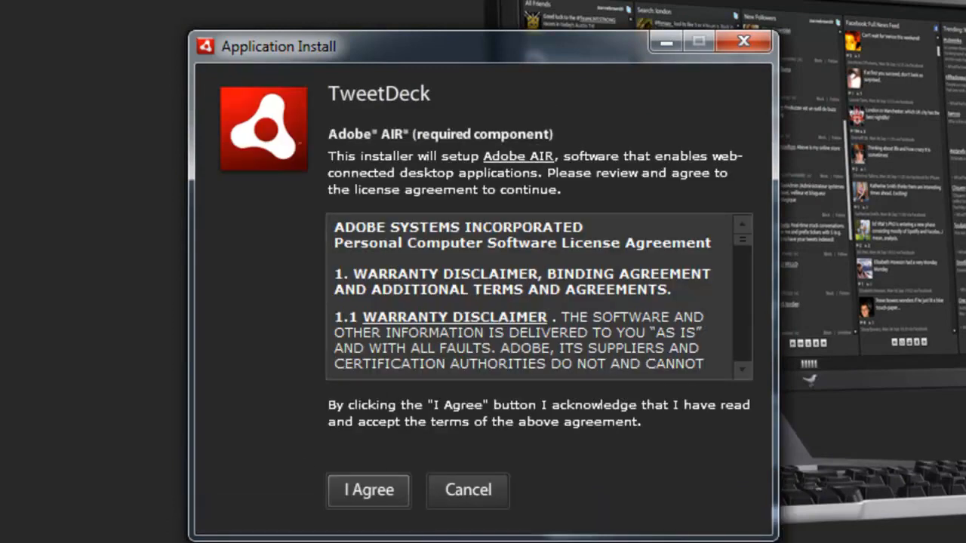
left_click(368, 490)
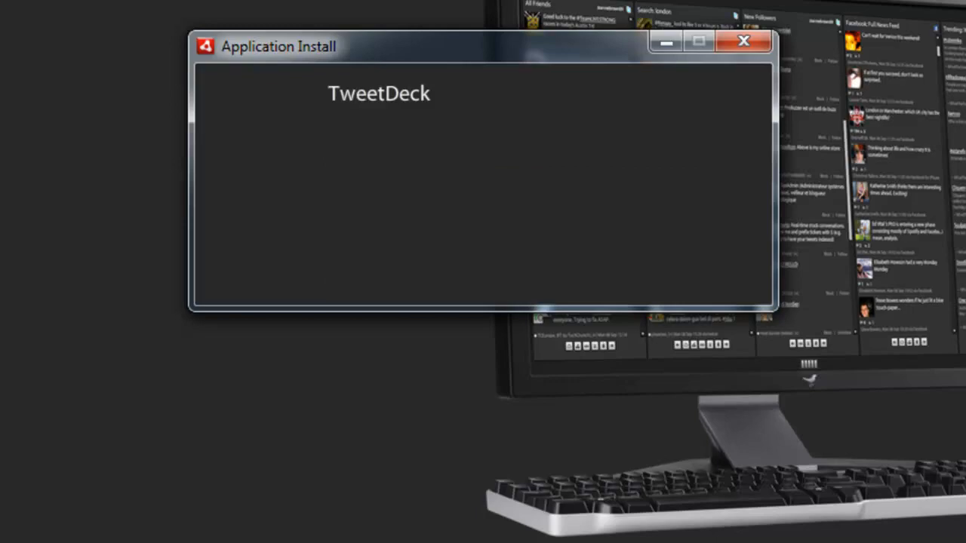
left_click(742, 41)
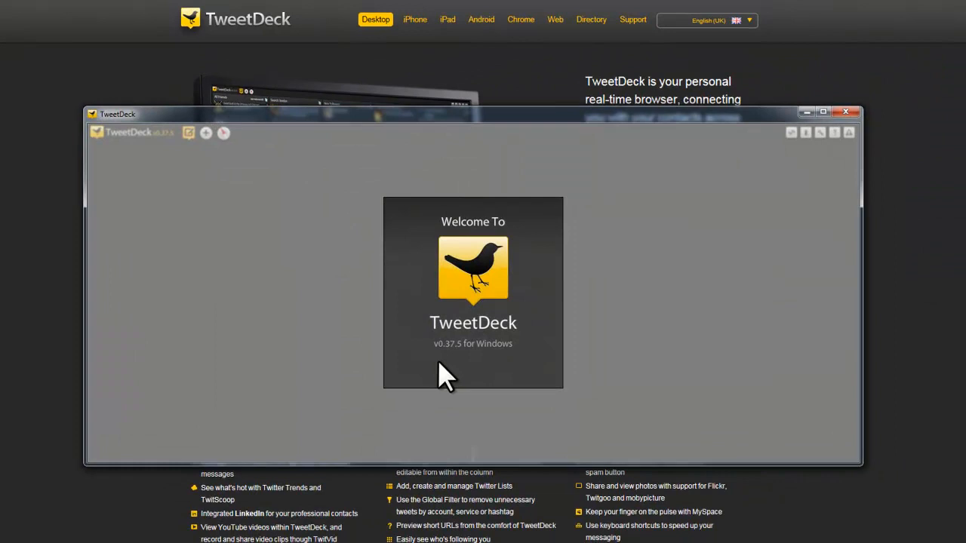
mouse_move(708, 162)
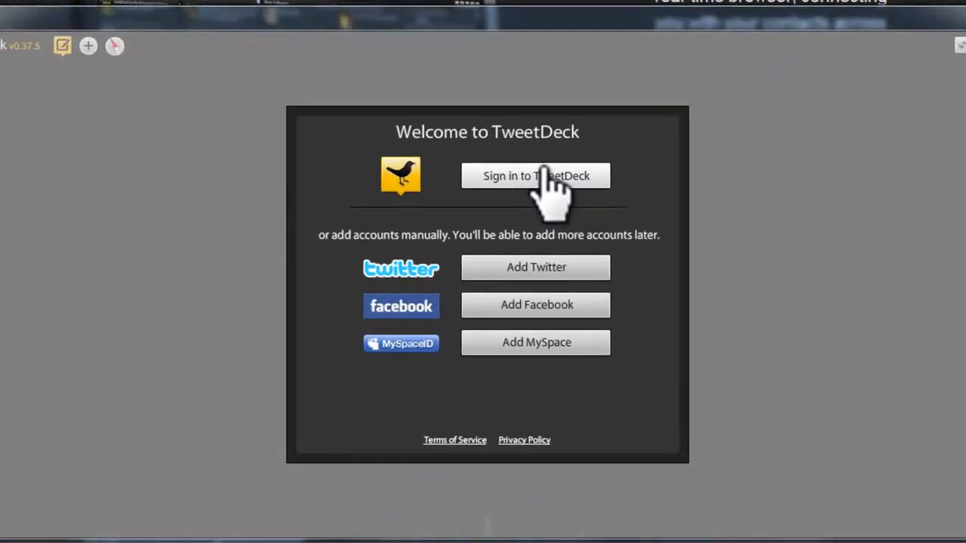
- Choose 'Sign in to TweetDeck' and focus the Email Address field
left_click(535, 176)
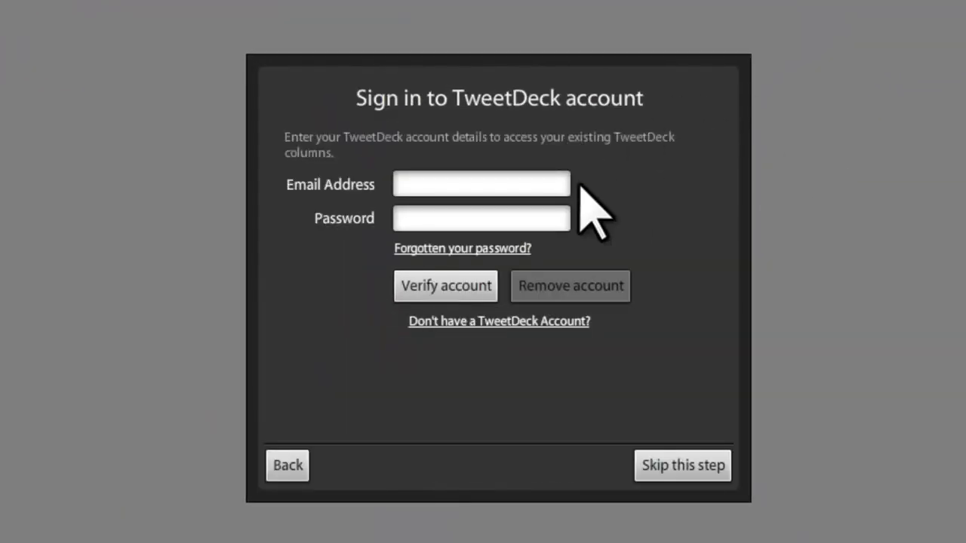
left_click(481, 184)
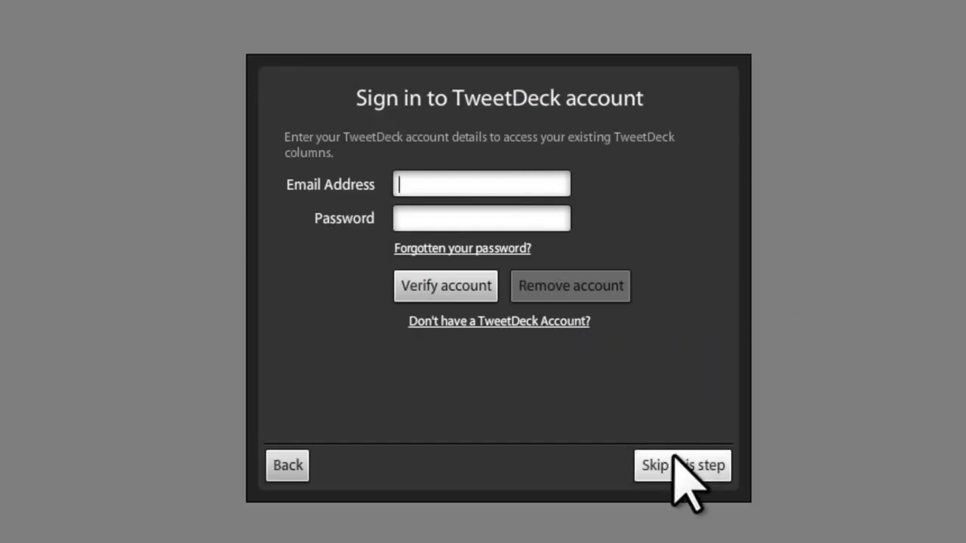
left_click(499, 320)
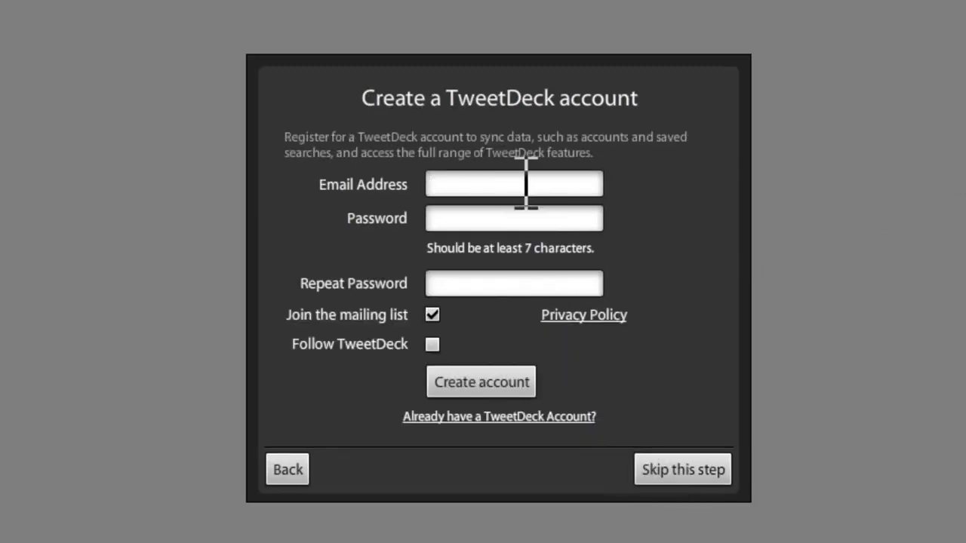
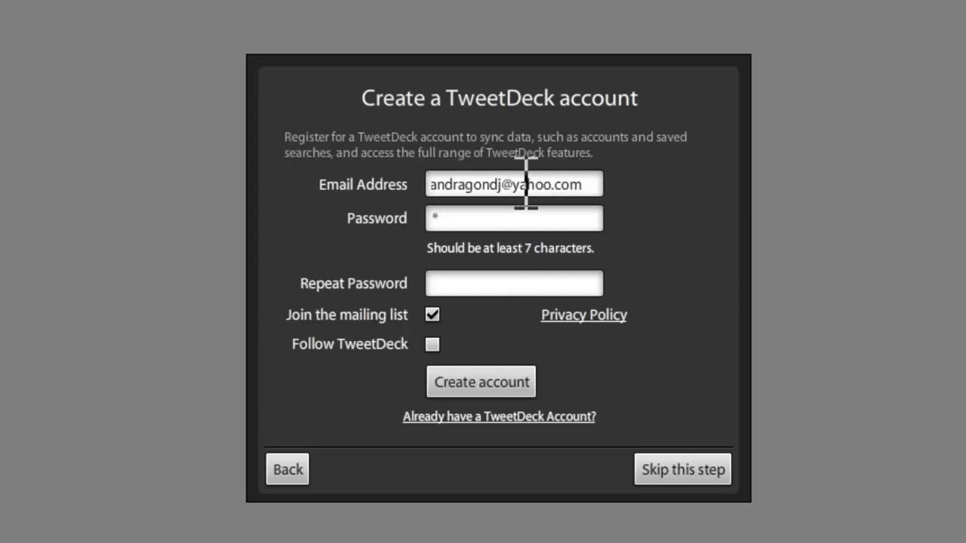
type("*")
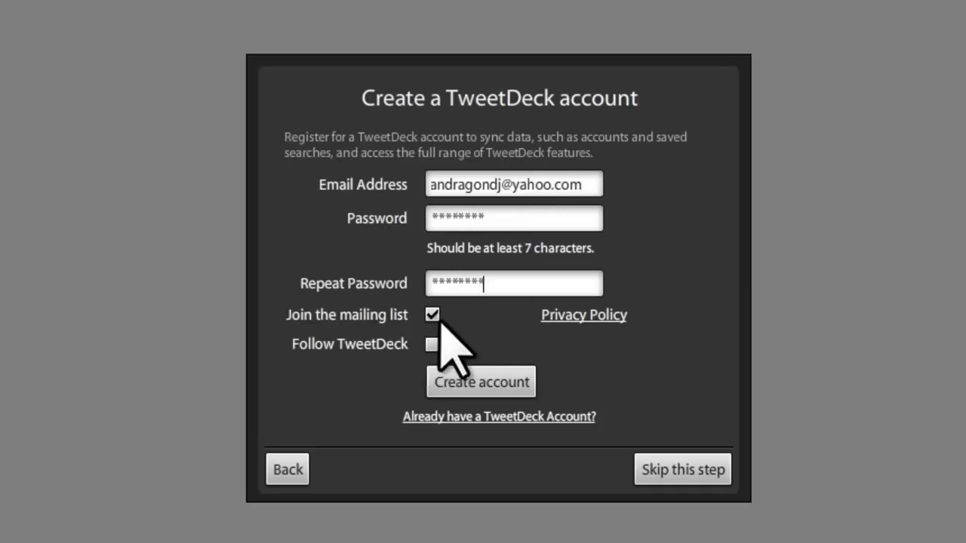
left_click(481, 381)
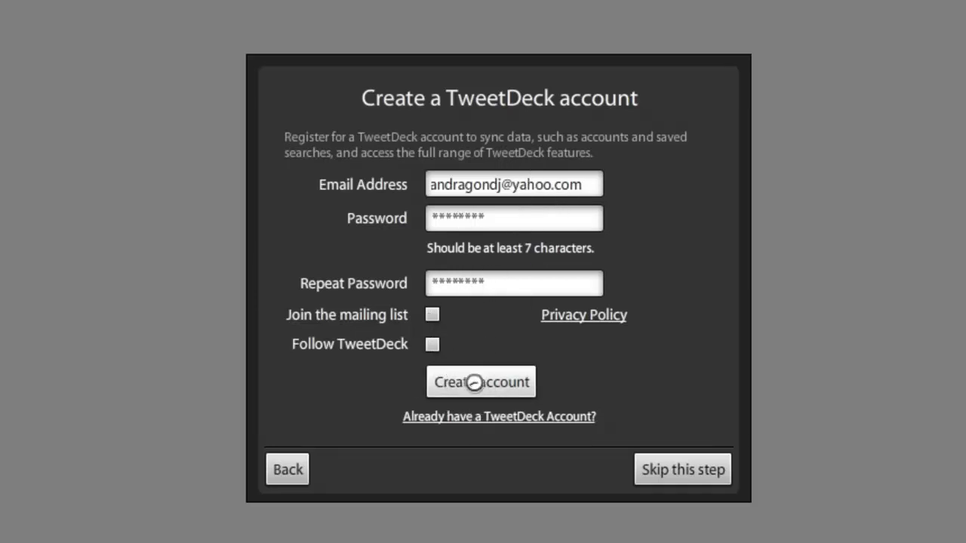
left_click(481, 382)
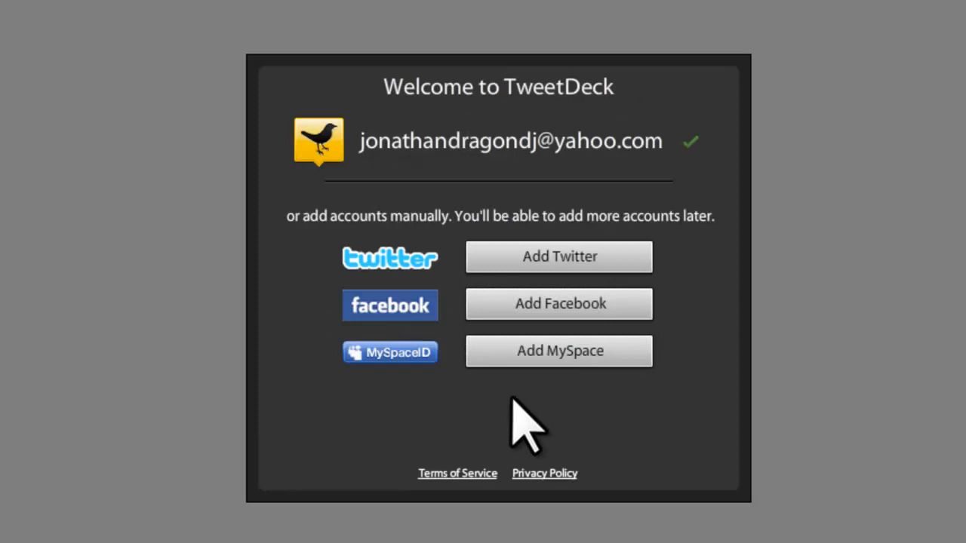
mouse_move(411, 192)
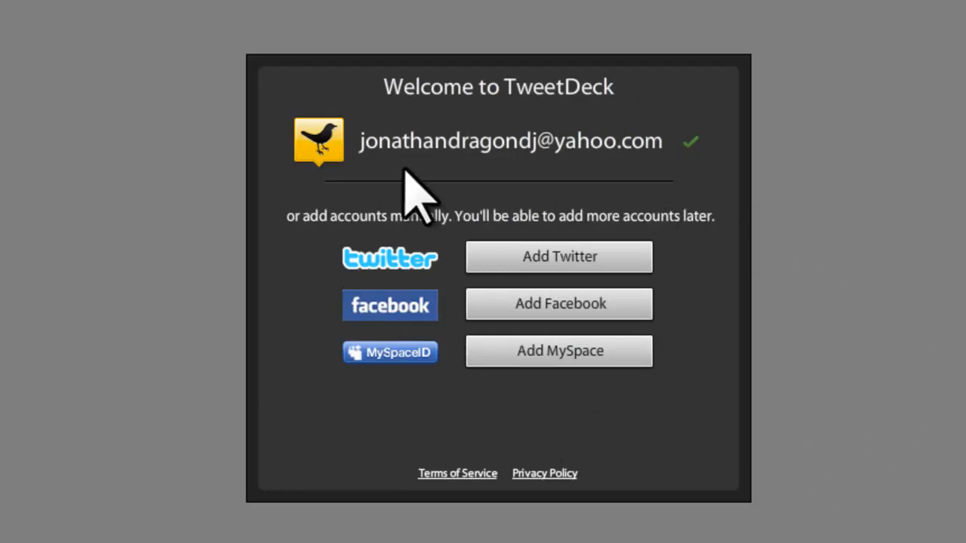
left_click(558, 257)
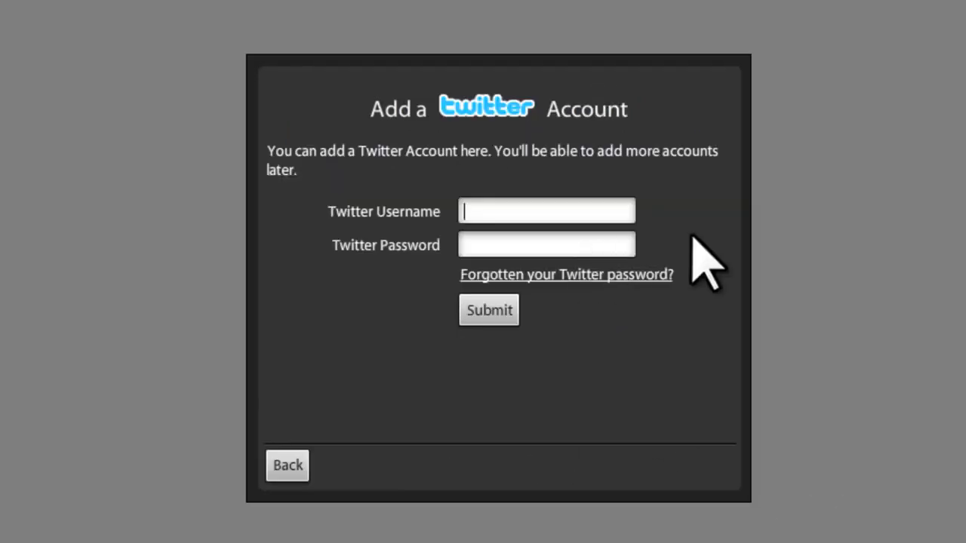
mouse_move(729, 396)
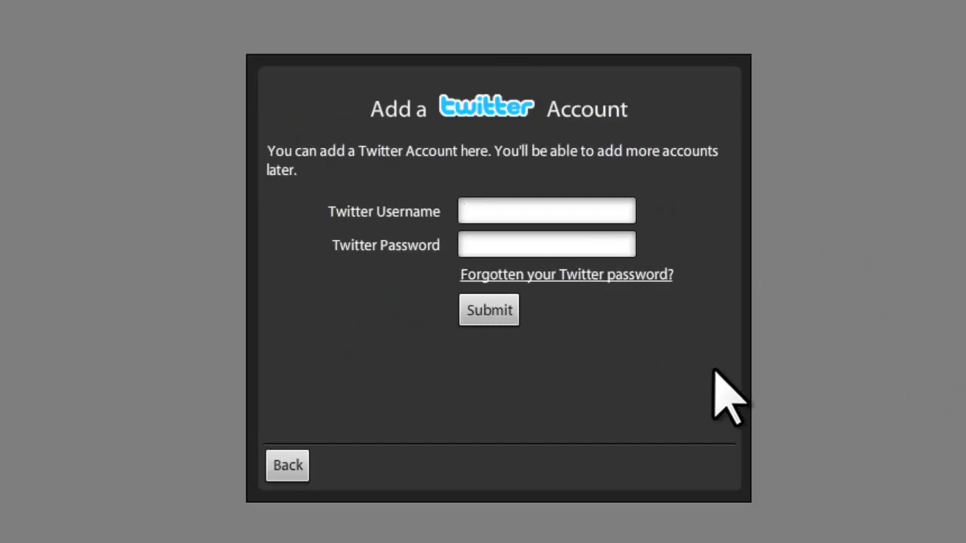
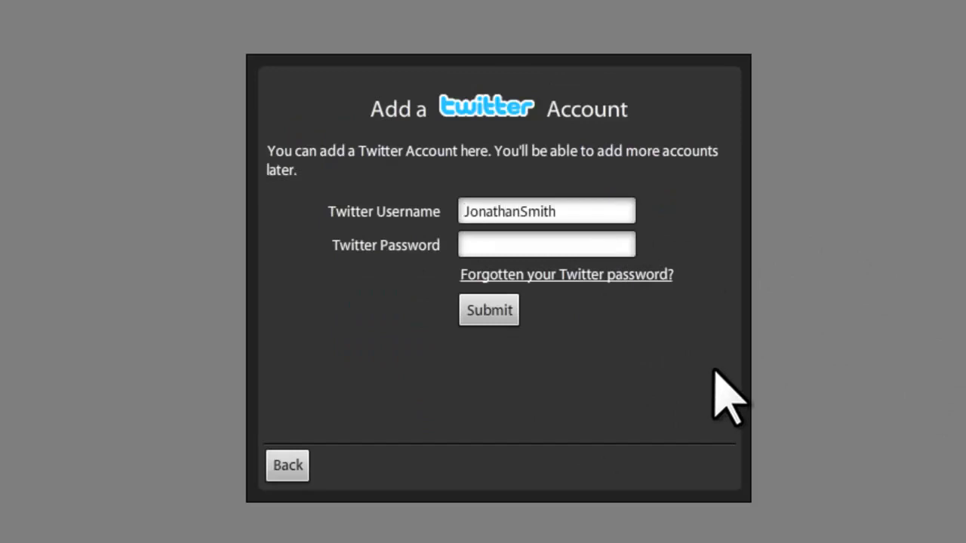
type("00")
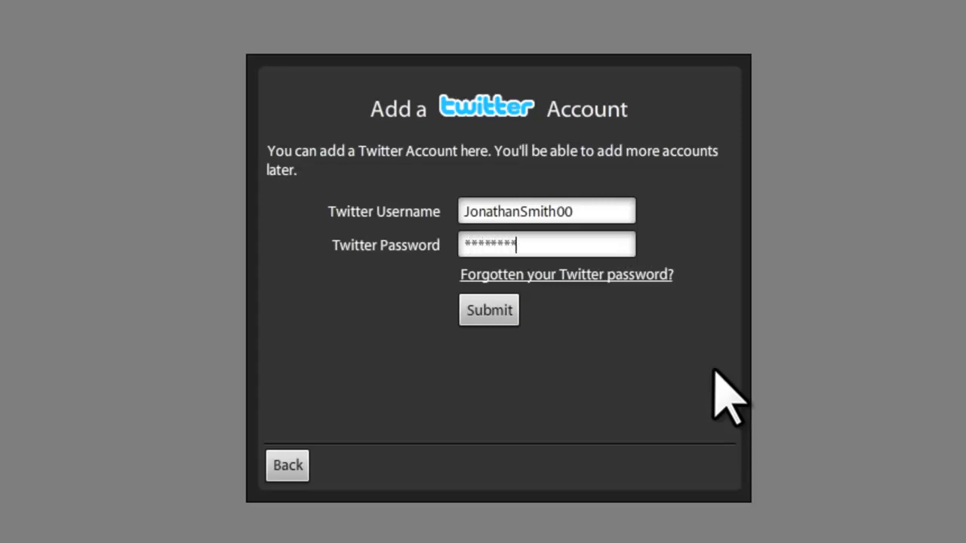
left_click(488, 309)
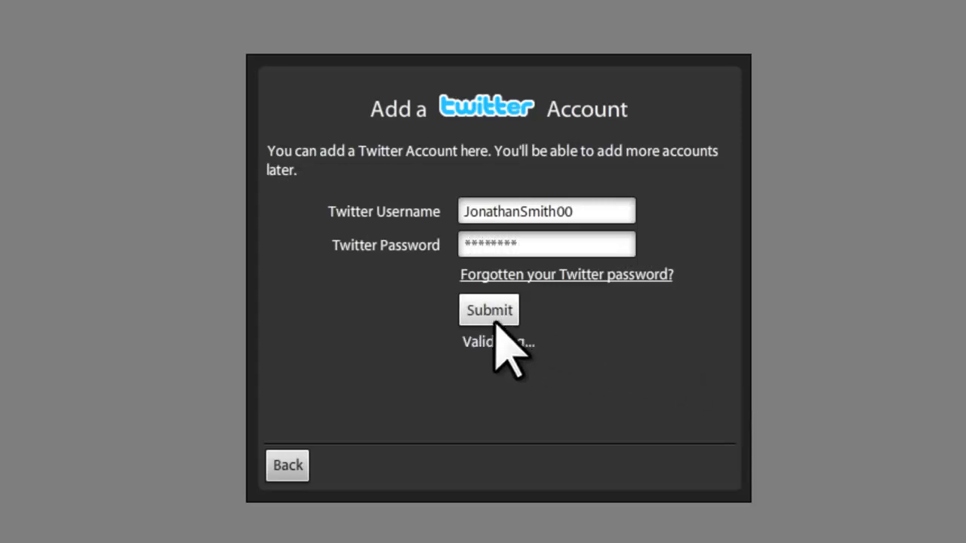
left_click(488, 310)
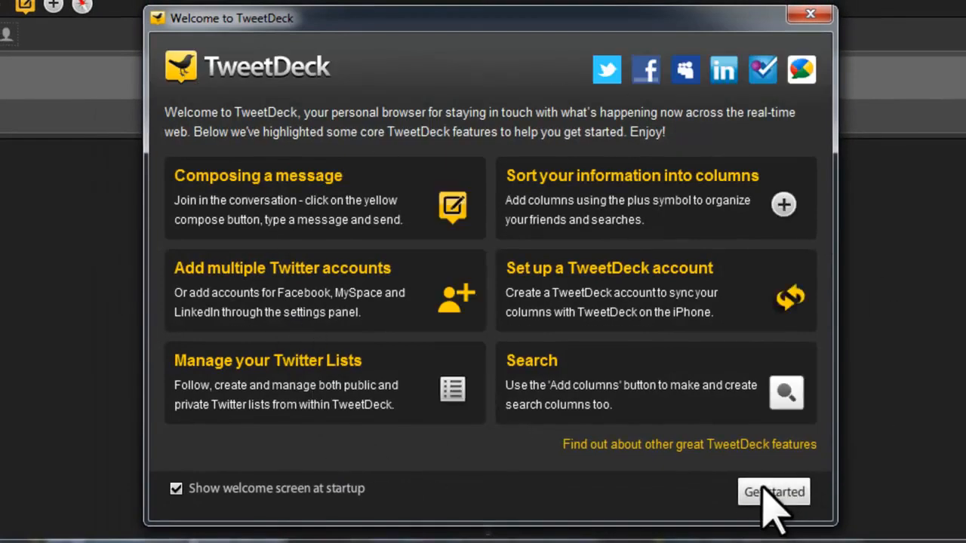
- Choose Get Started to leave the features overview for the main window
left_click(773, 492)
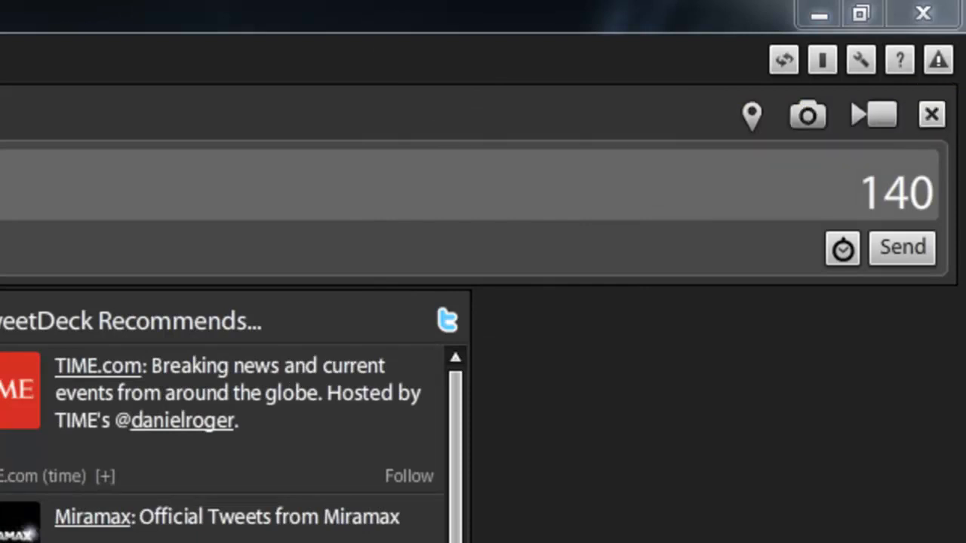
mouse_move(806, 114)
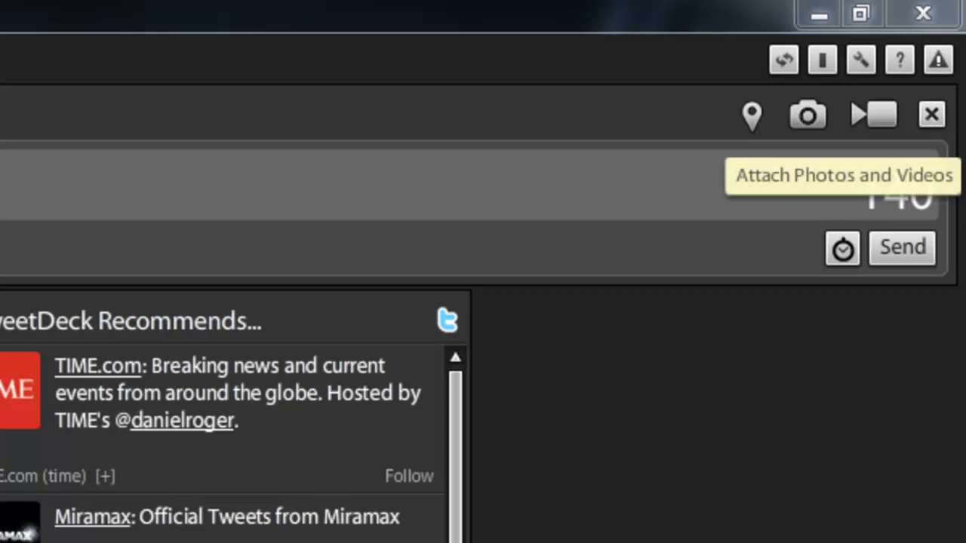
mouse_move(792, 392)
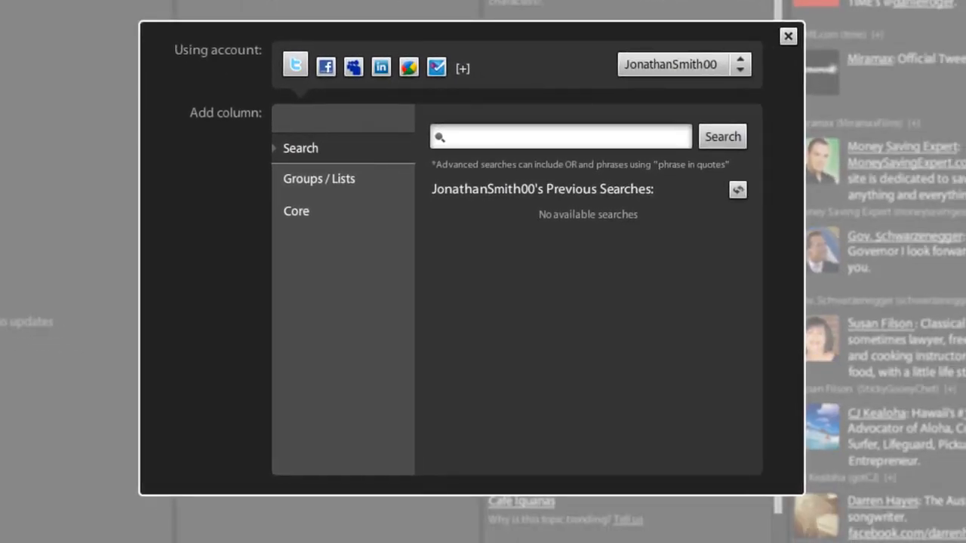
- Search for #career and add the results as a new column
type("#career")
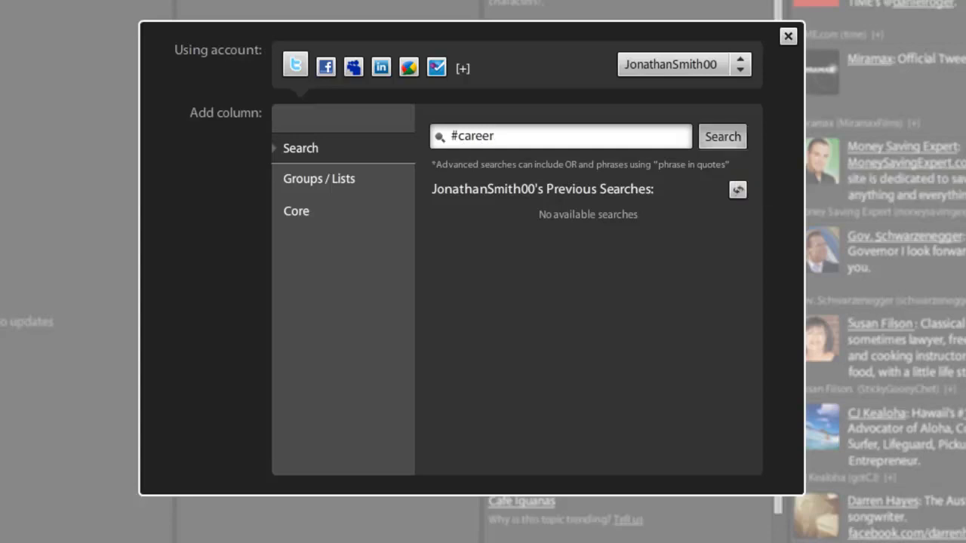
left_click(721, 137)
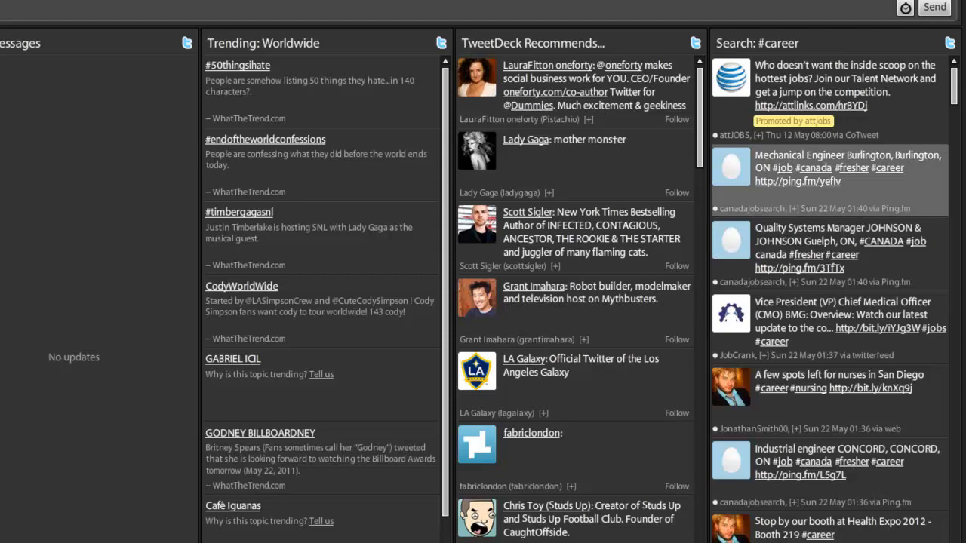
- Scroll down through the #career search results
scroll("down", 3)
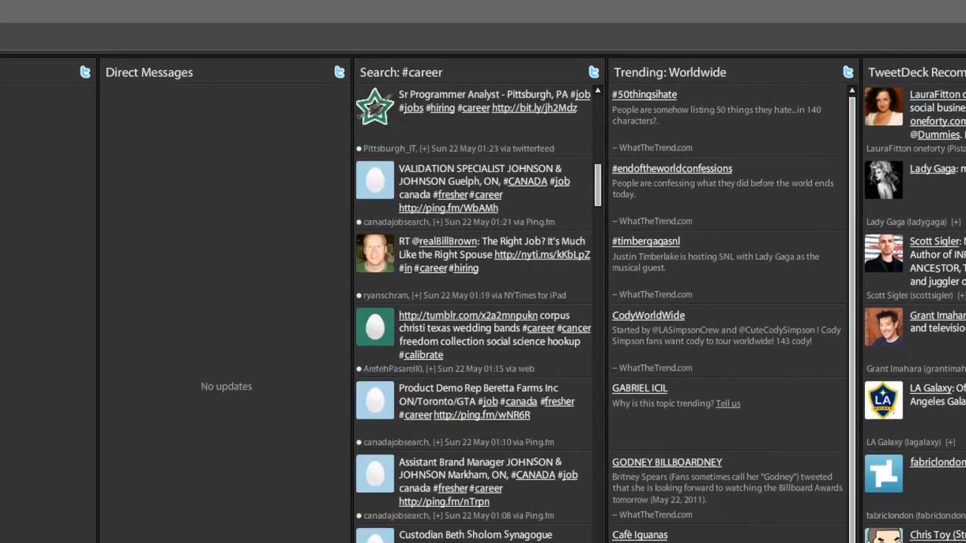
scroll("down", 3)
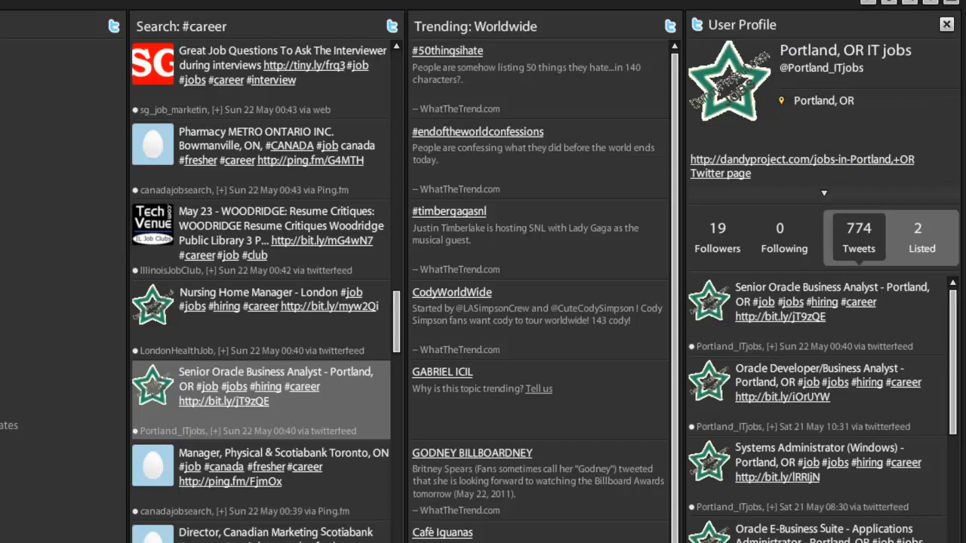
- Close the Portland, OR IT jobs User Profile column
left_click(946, 24)
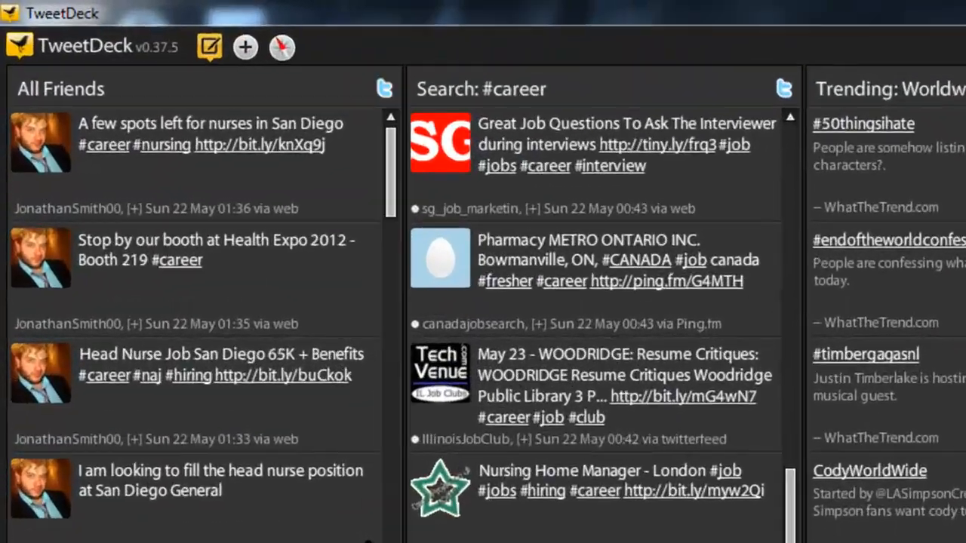
- Start a new search column and enter 'healthcare' as the search term
left_click(244, 47)
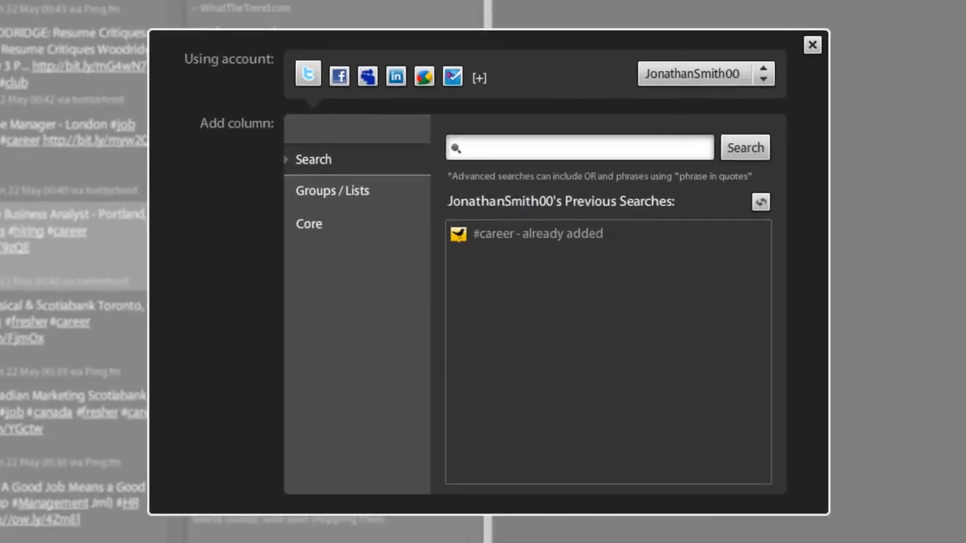
type("nurse")
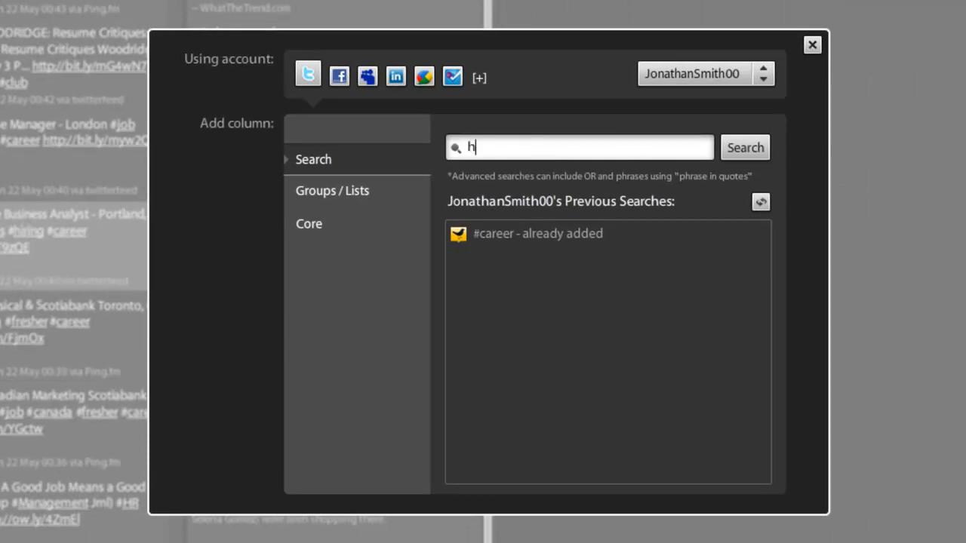
type("ealthcare")
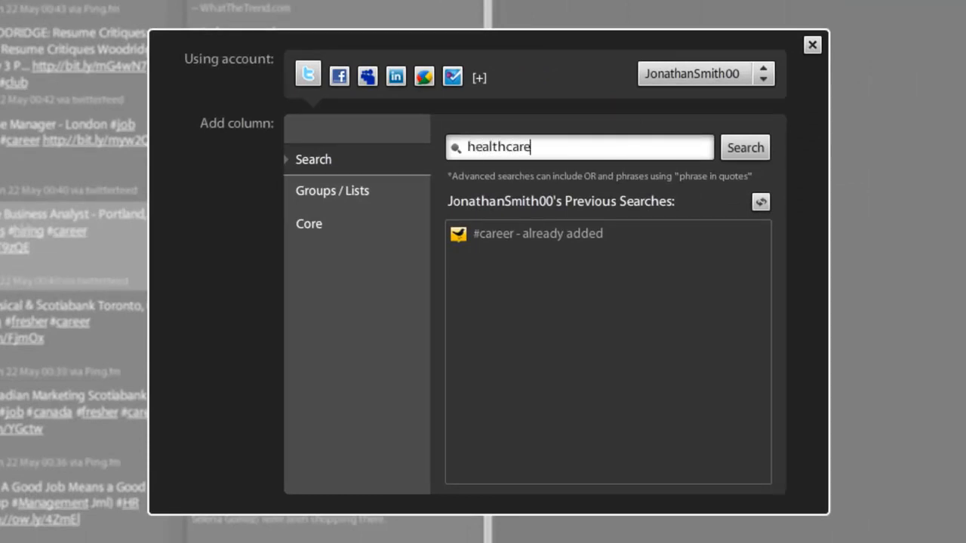